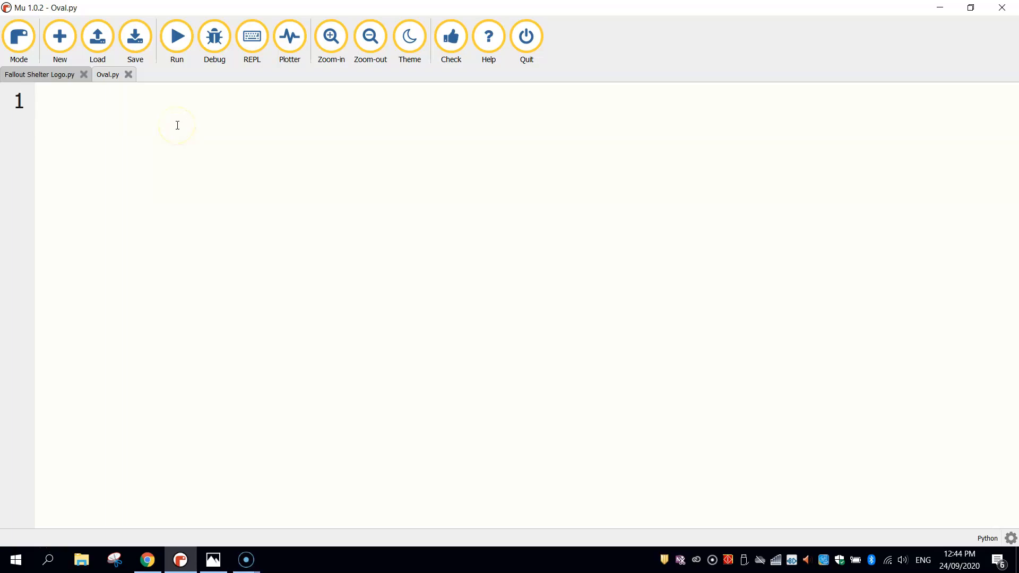
- Write 'from turtle import *' as line 1 and move down to the empty third line
type("from t")
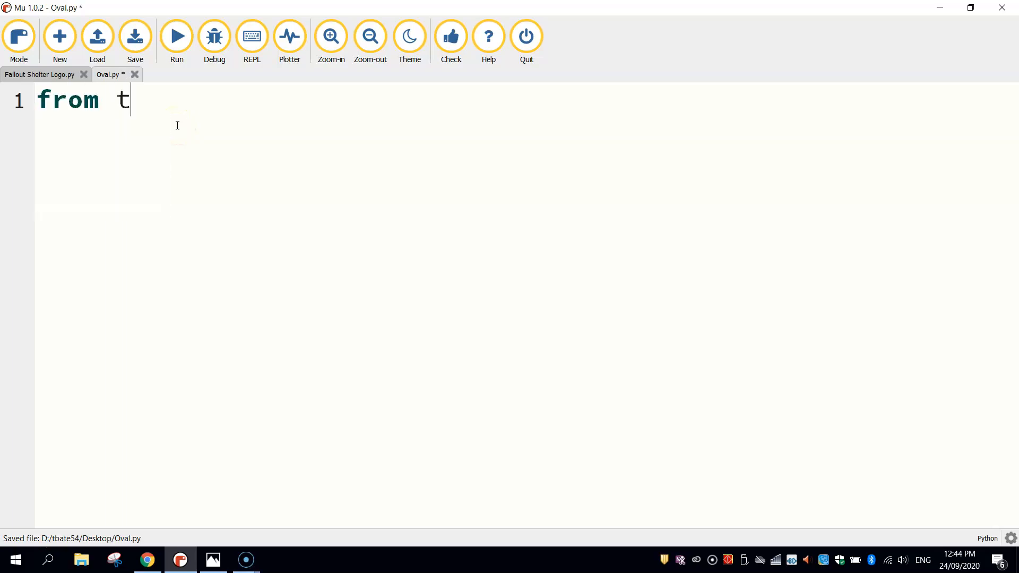
type("urtle impo")
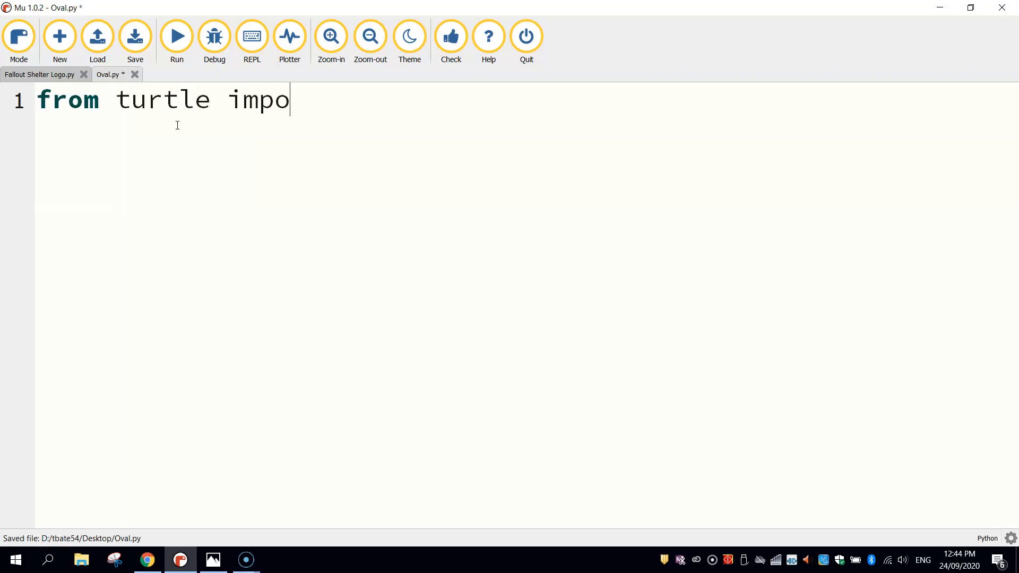
type("rt *")
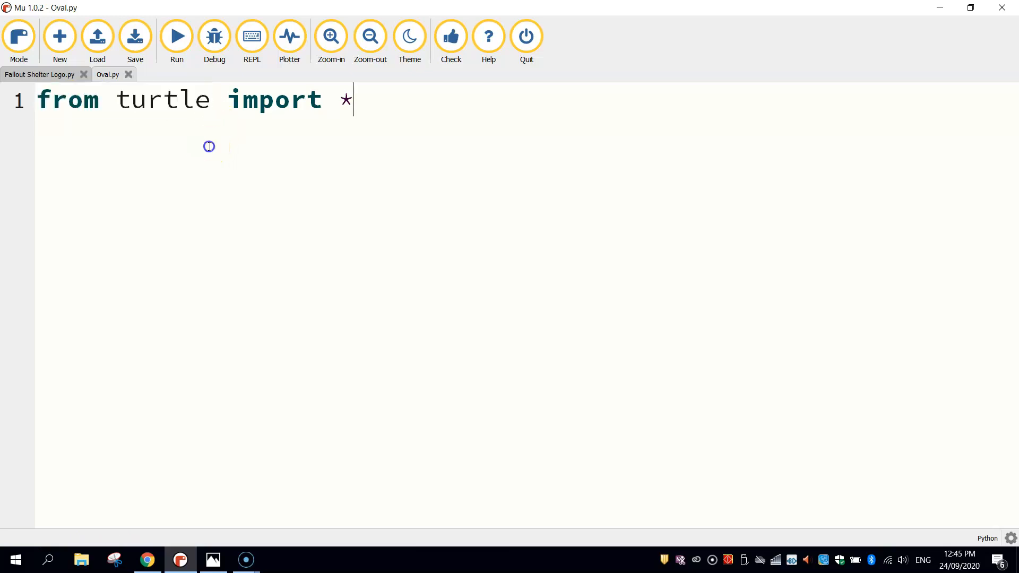
key("enter")
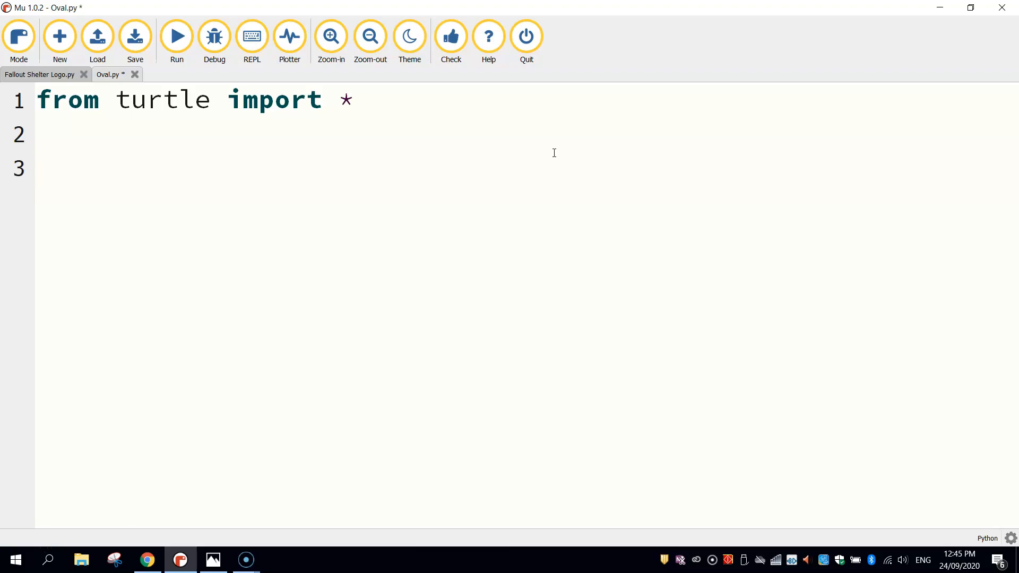
left_click(135, 36)
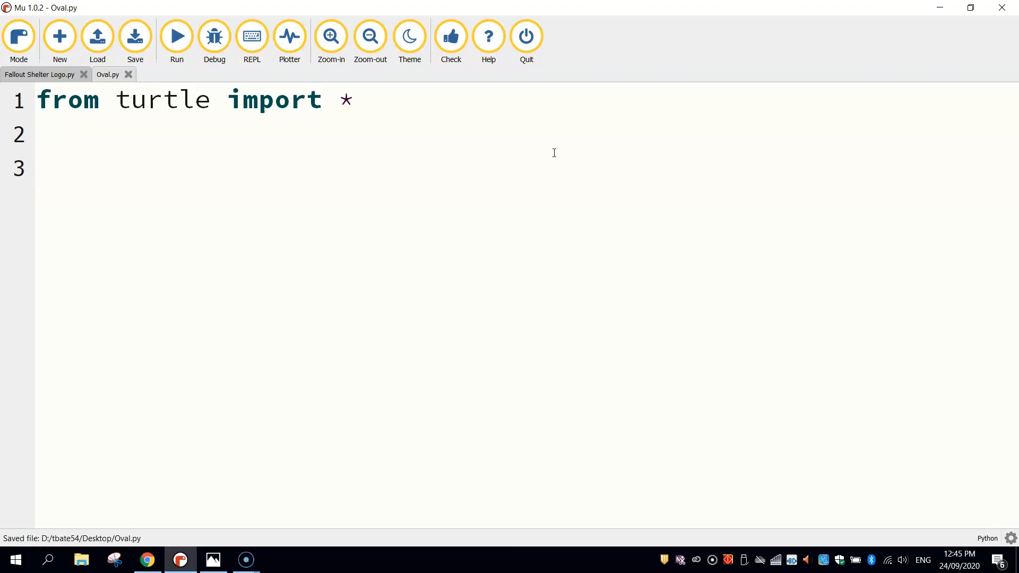
- Begin line 3 as bgcolor("magent with the colour name still unfinished
type("bgcolor")
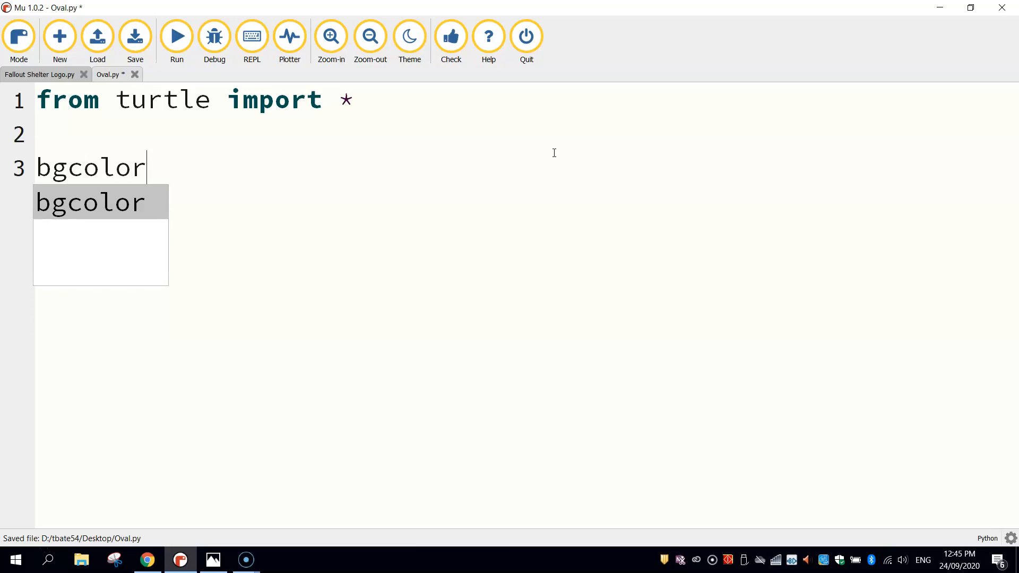
type("(\"")
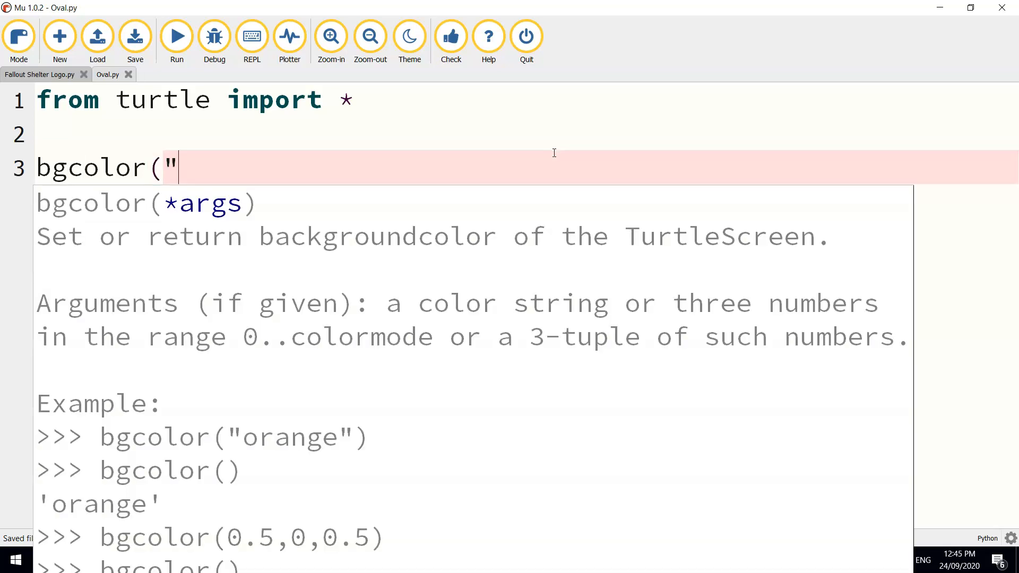
type("magent")
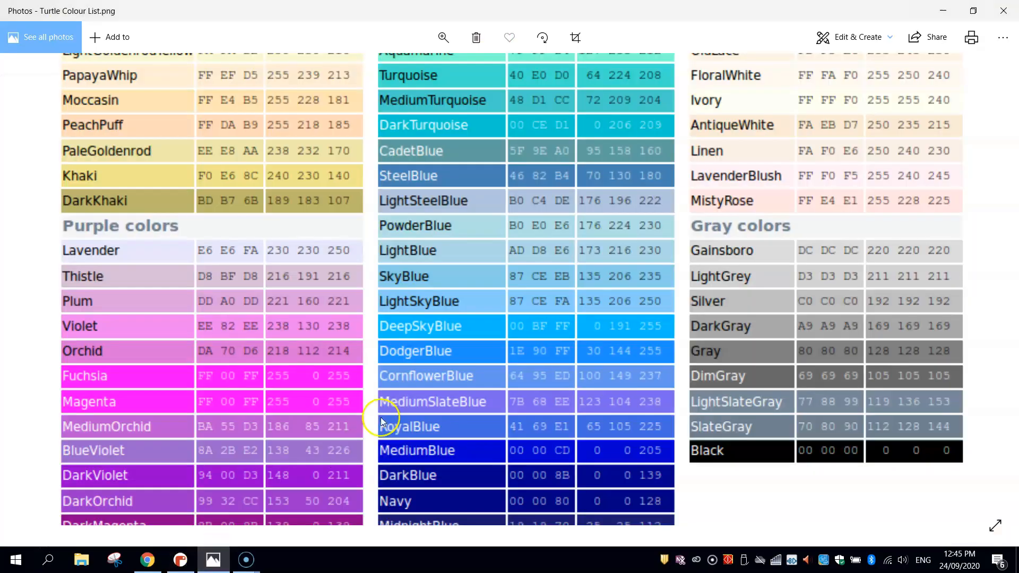
scroll("up", 3)
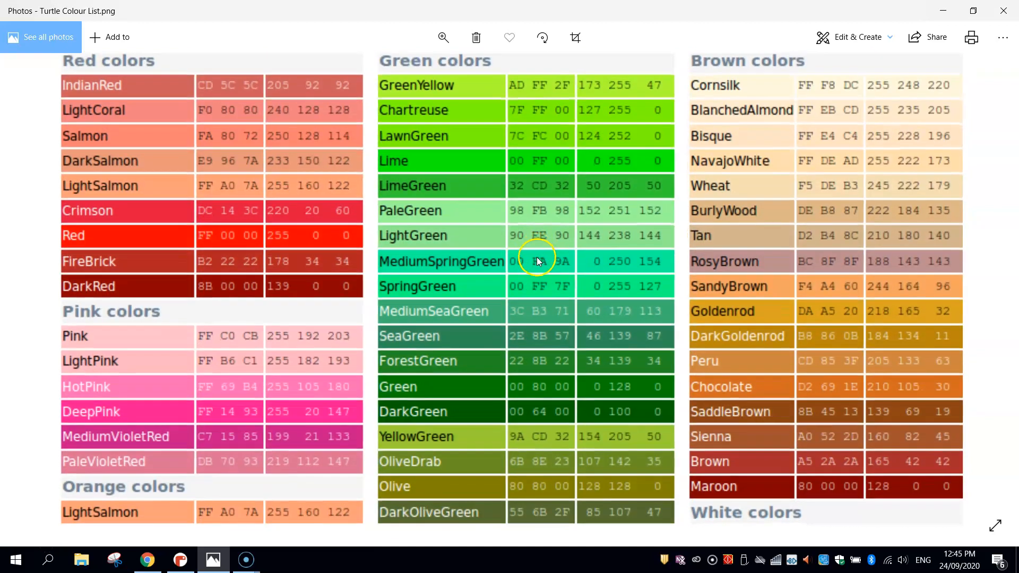
left_click(180, 560)
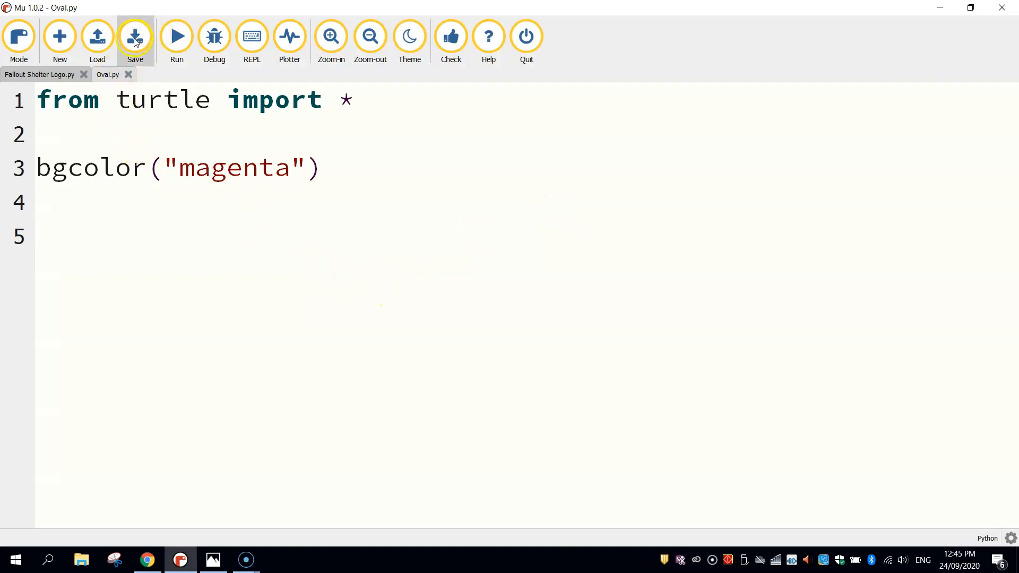
- Move to the empty fifth line below bgcolor("magenta")
left_click(176, 37)
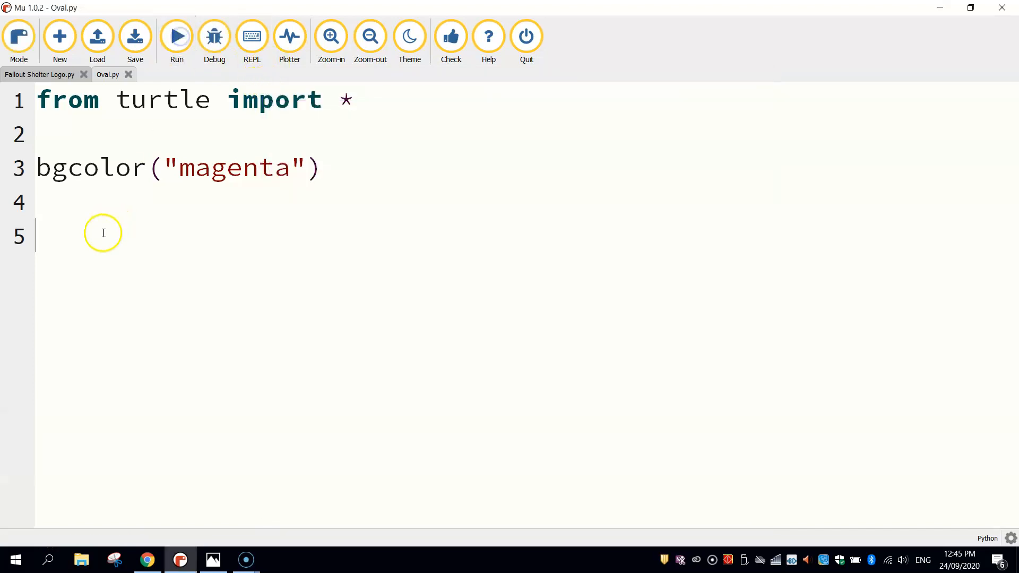
- Add shape("circle") on line 5 and fillcolor("white") on line 6
type("sha")
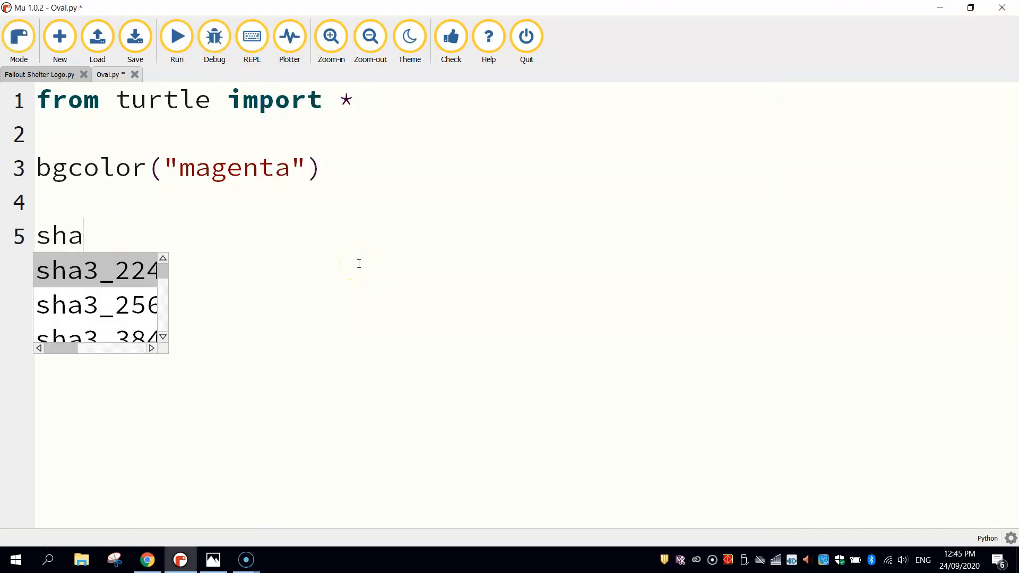
type("pe(")
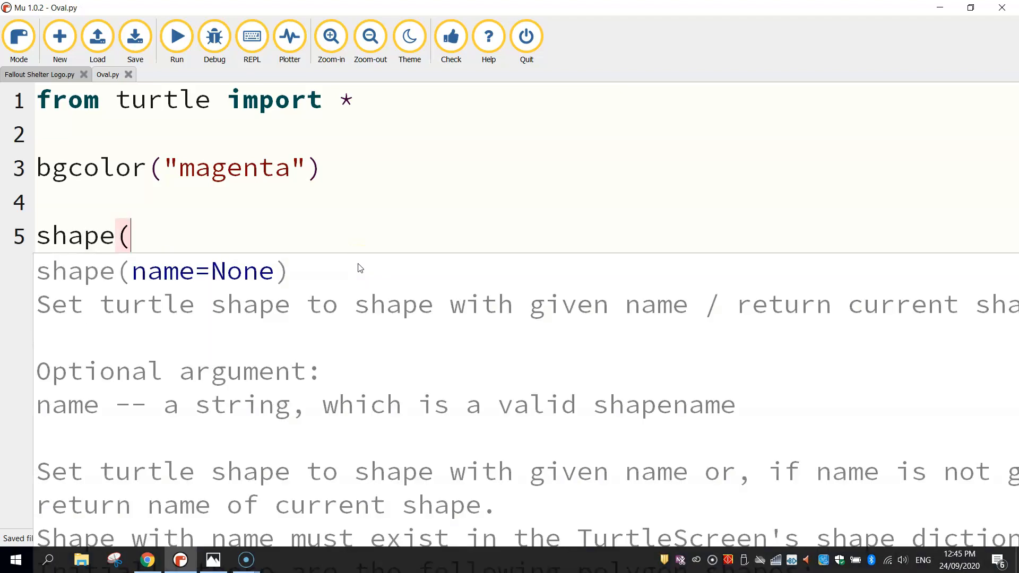
type("\"Circle")
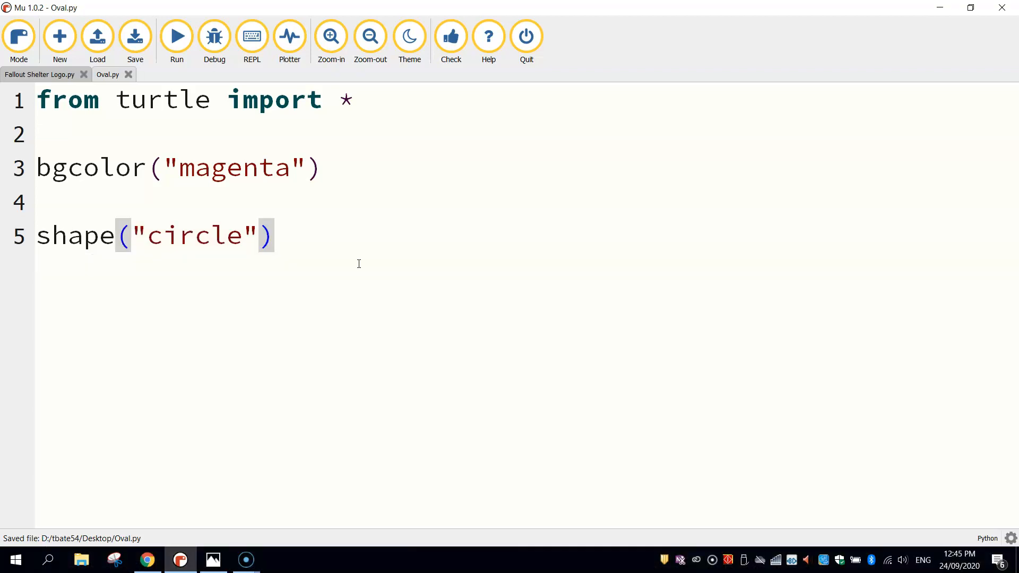
type("fillcolo")
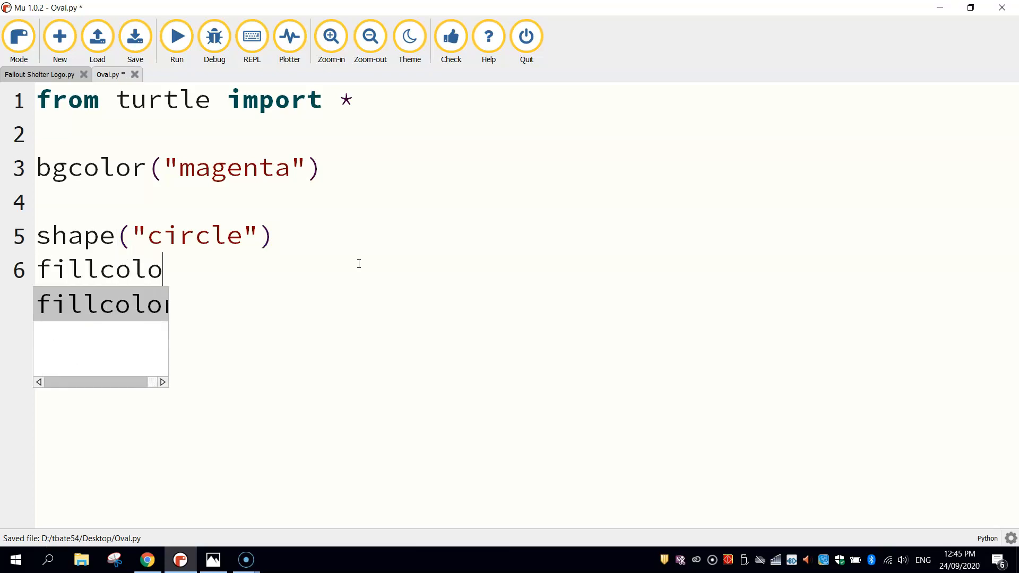
type("r(\"wh")
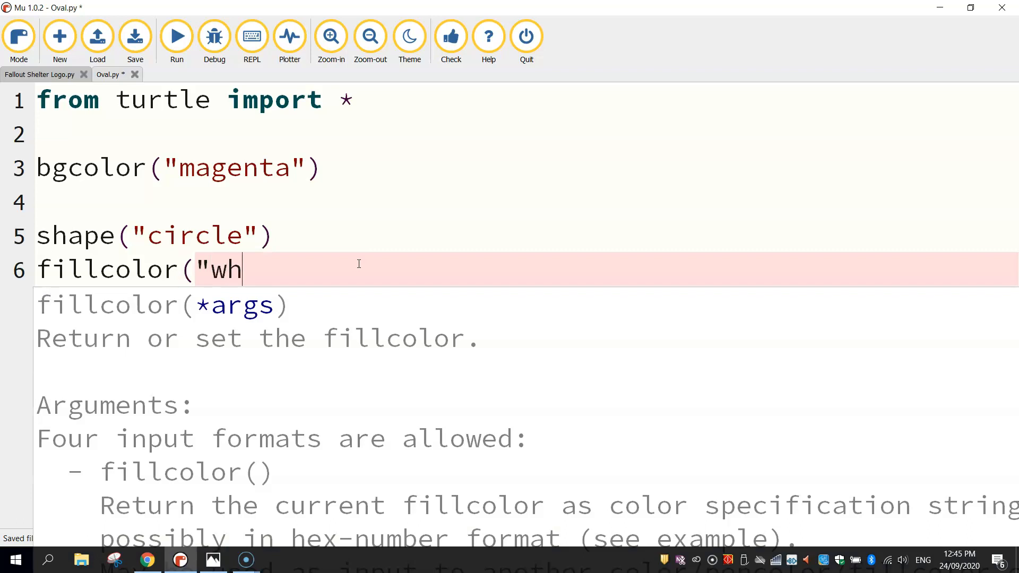
type("ite\")")
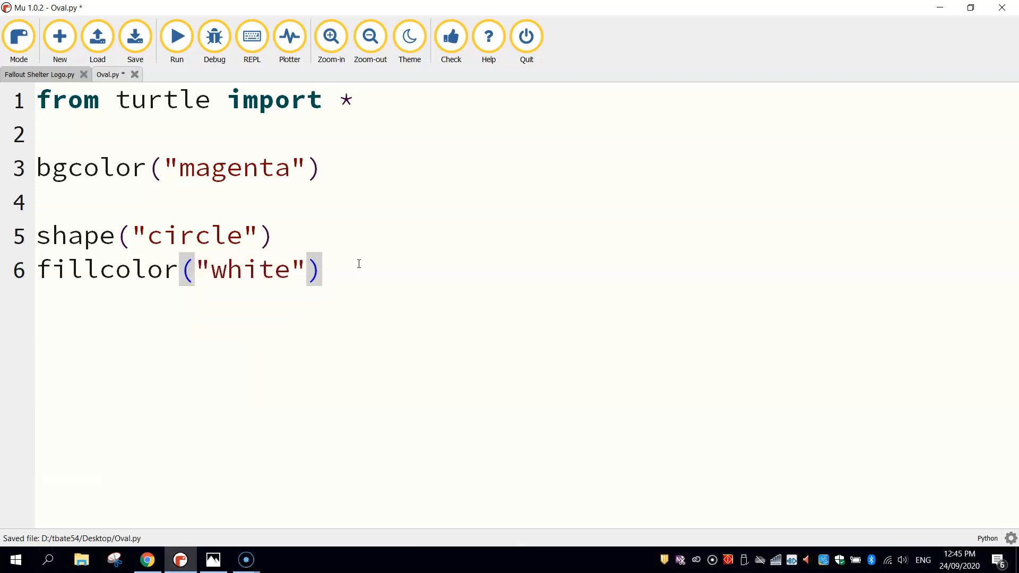
double_click(65, 268)
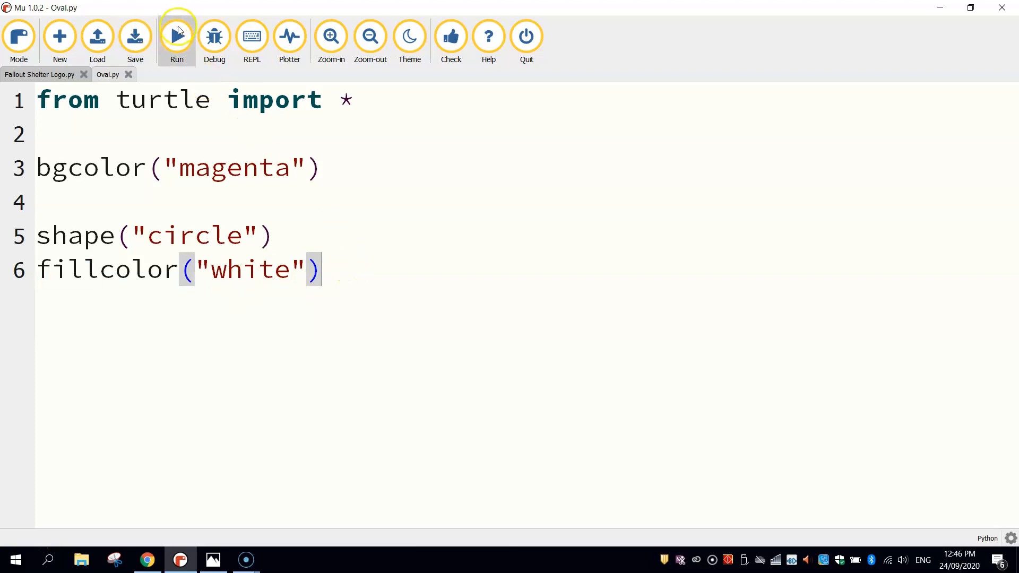
- Run the script to preview the turtle drawing so far
left_click(176, 36)
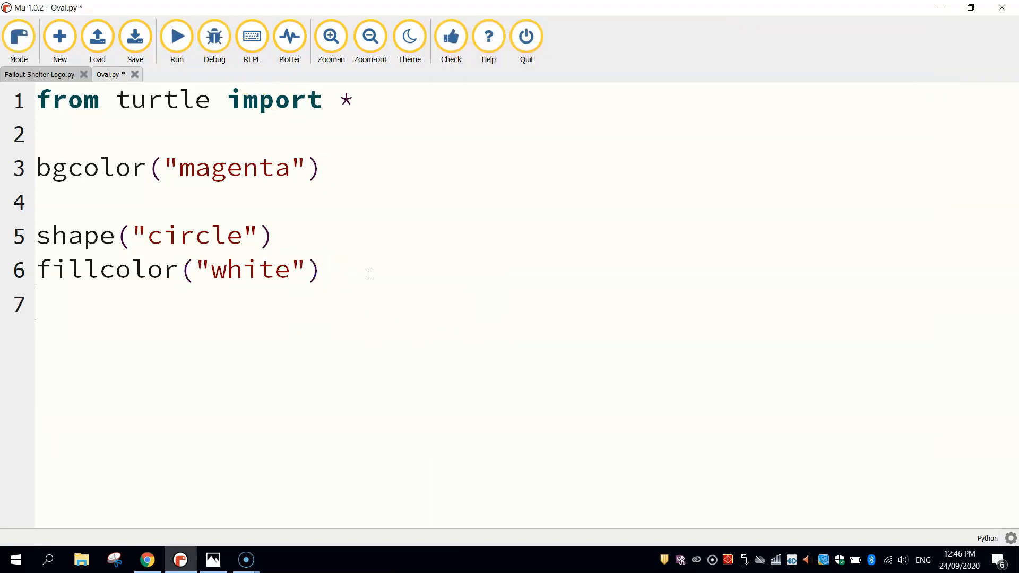
- Add shapesize(10, 5, 2) on line 7 and run to see the white oval on magenta
type("sha")
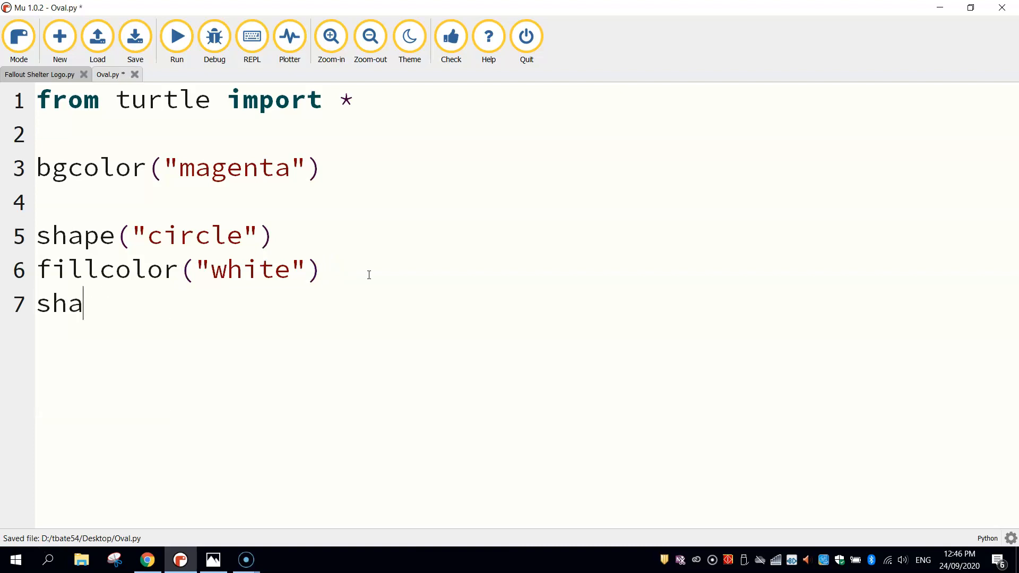
type("pesize(")
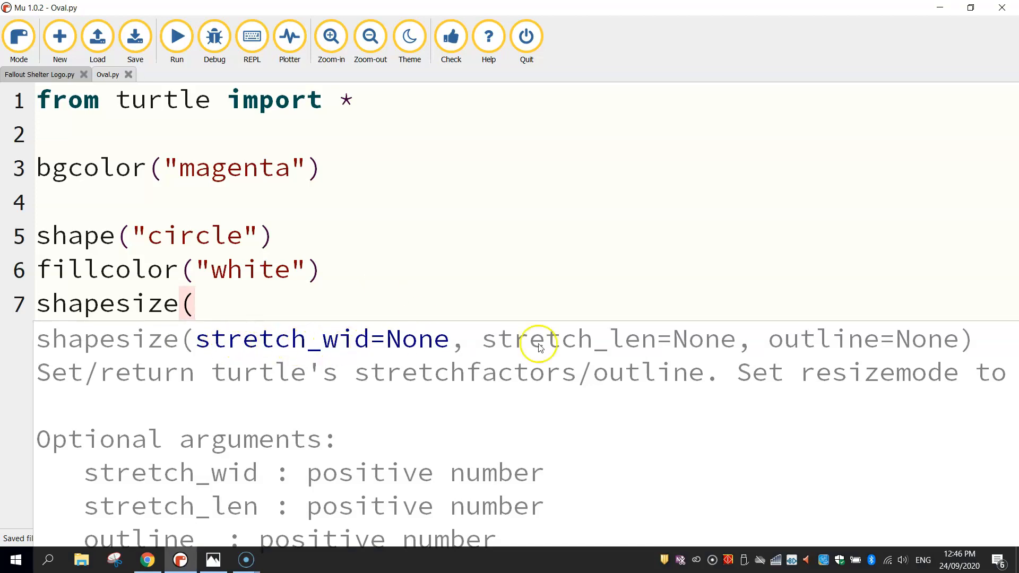
mouse_move(940, 351)
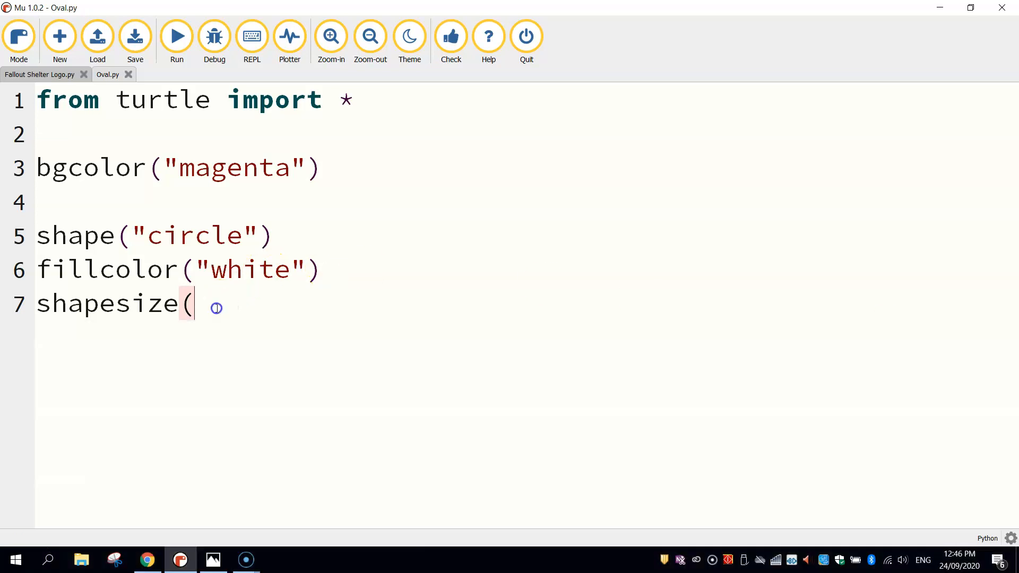
type("1")
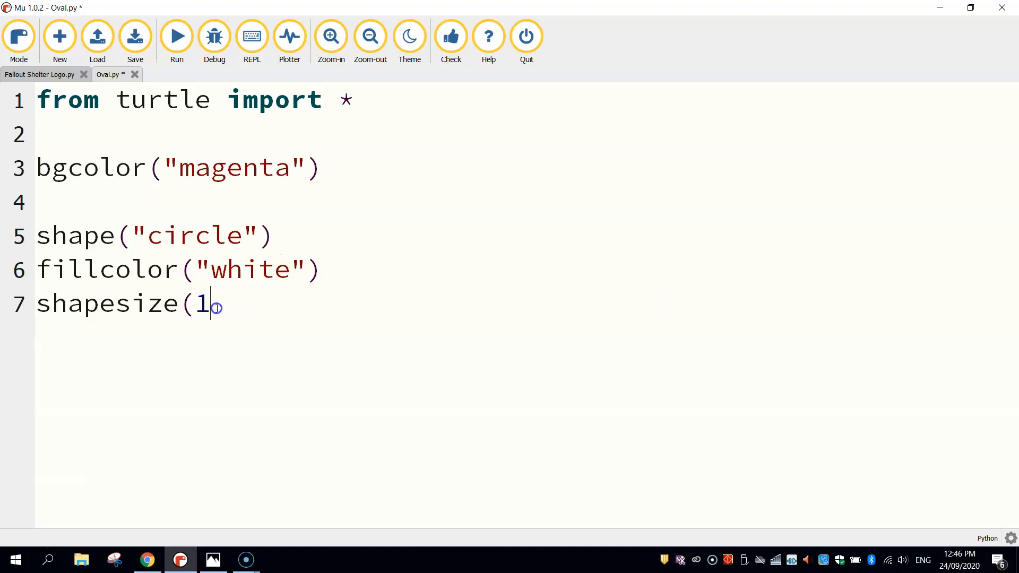
type("0,")
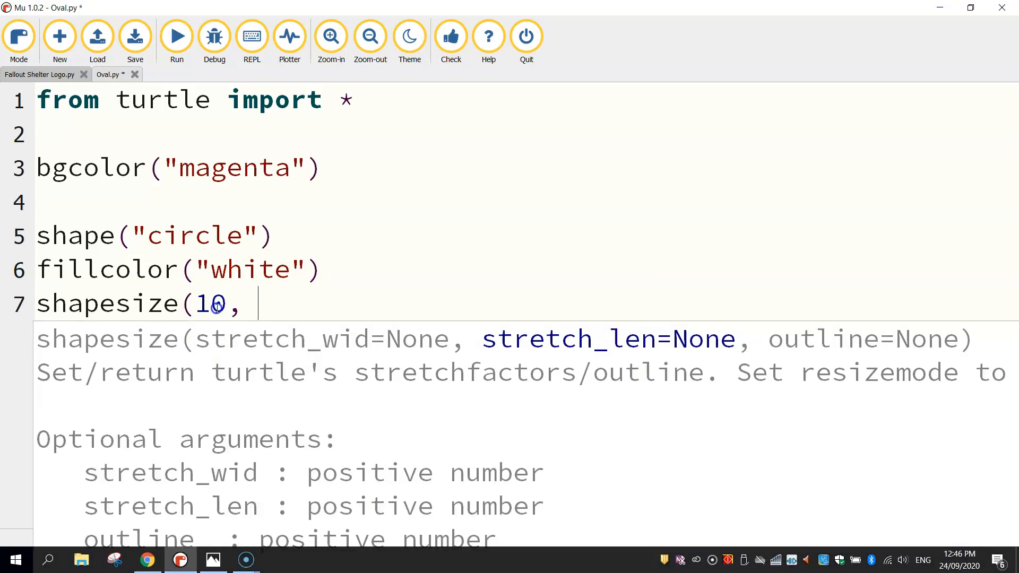
type("5")
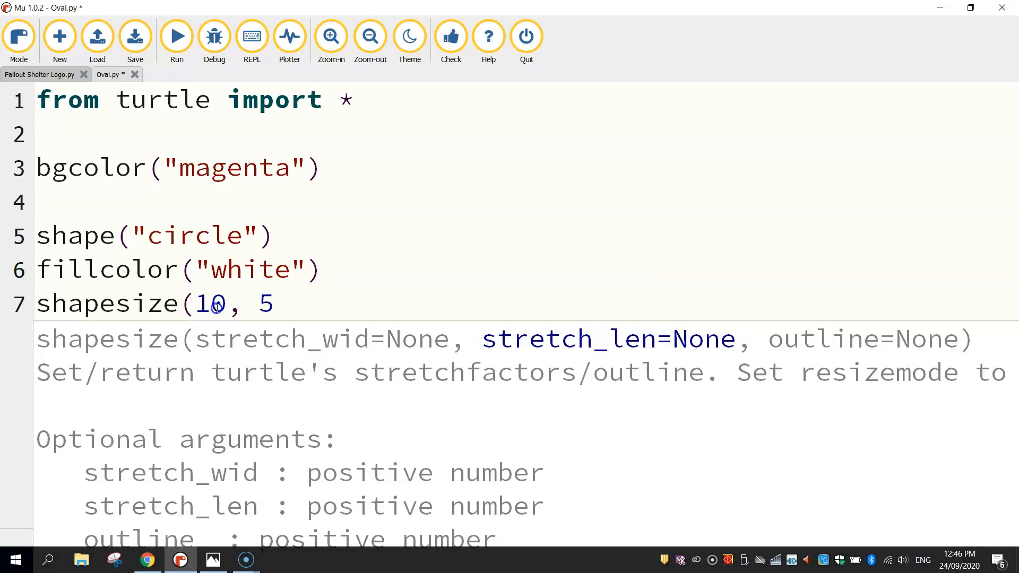
type(",")
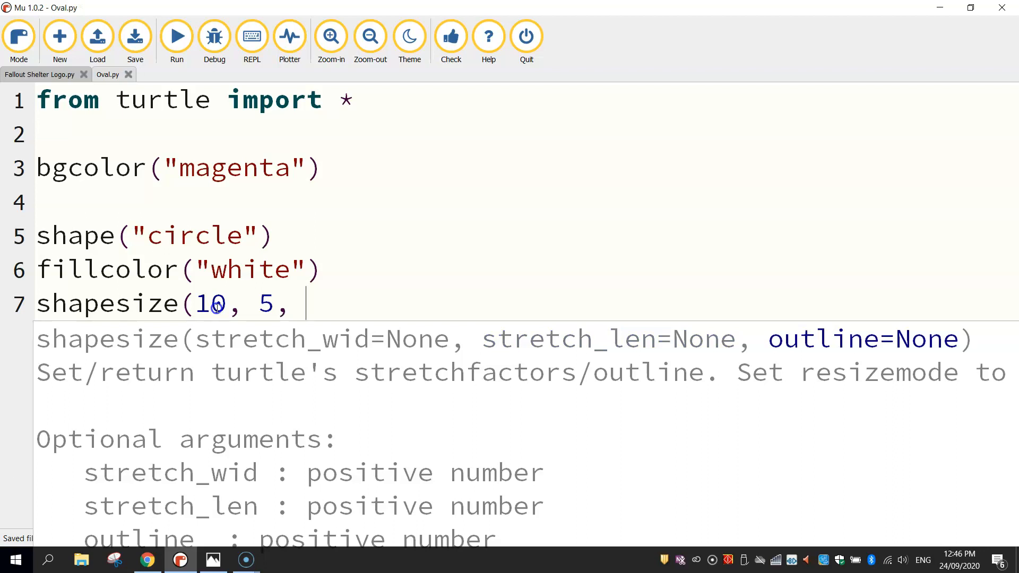
type("2)")
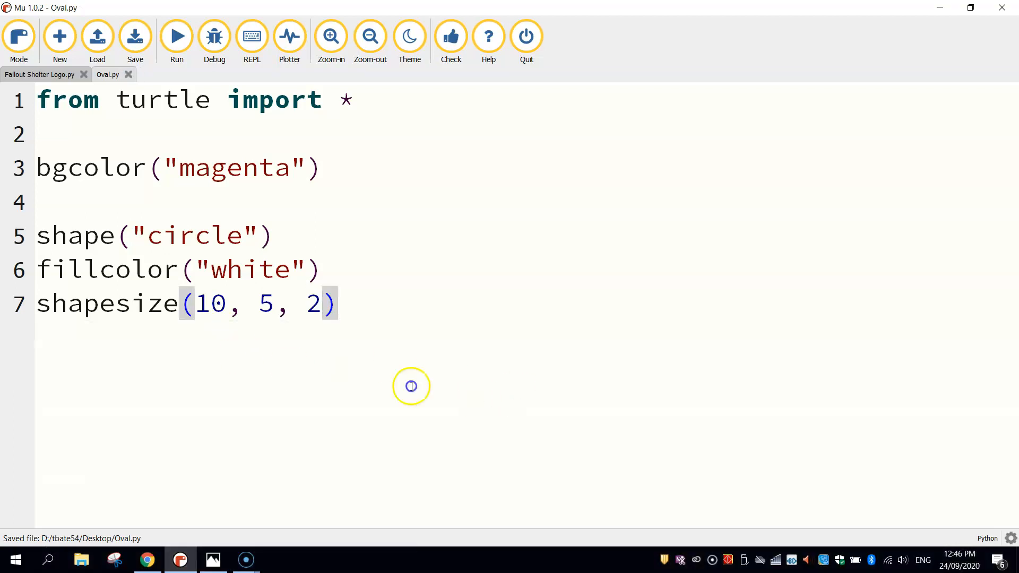
left_click(177, 36)
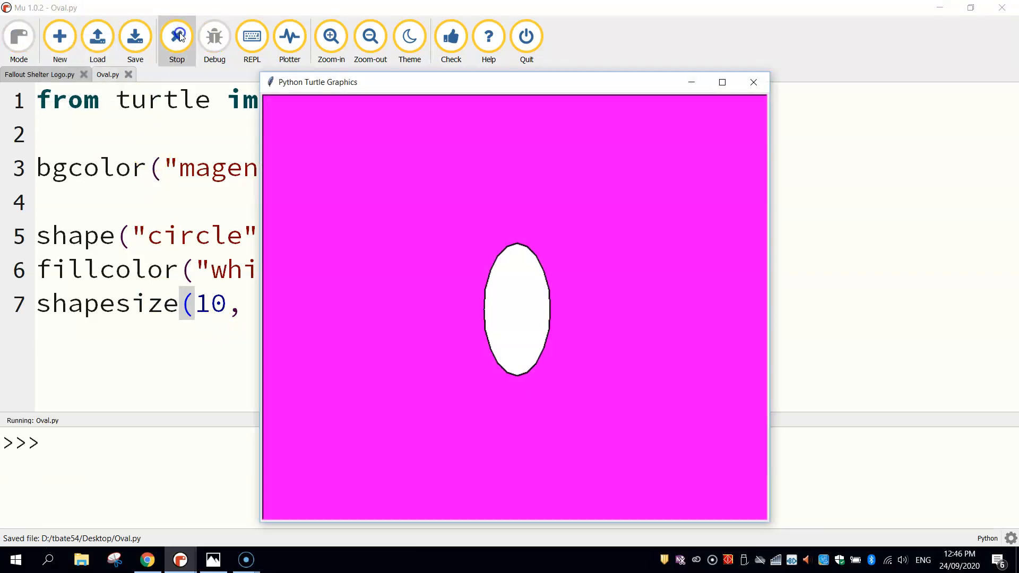
mouse_move(753, 82)
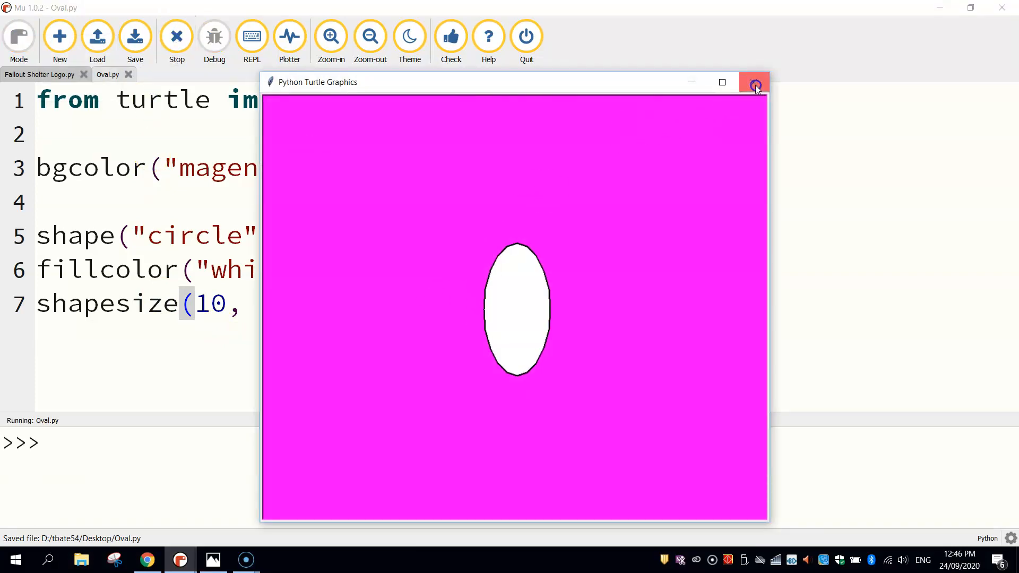
mouse_move(752, 86)
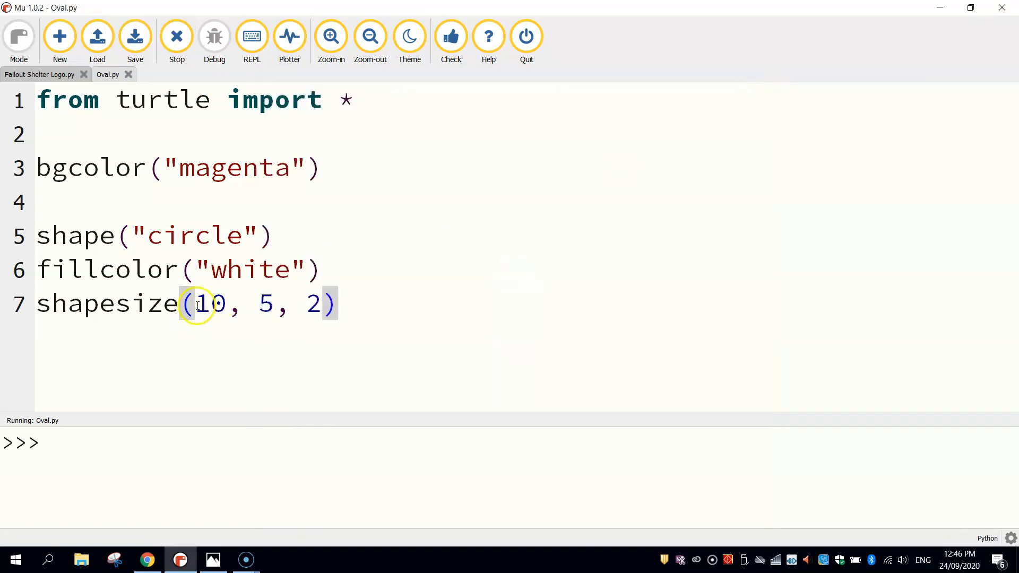
- Change line 7 to shapesize(30, 20, 5), run to view the larger oval, then close the window
type("30")
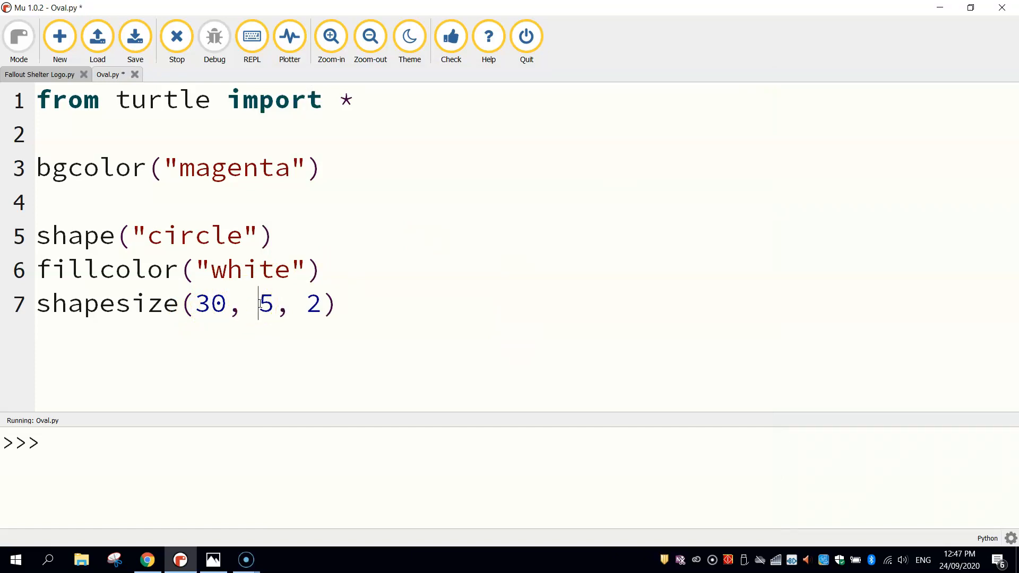
type("20")
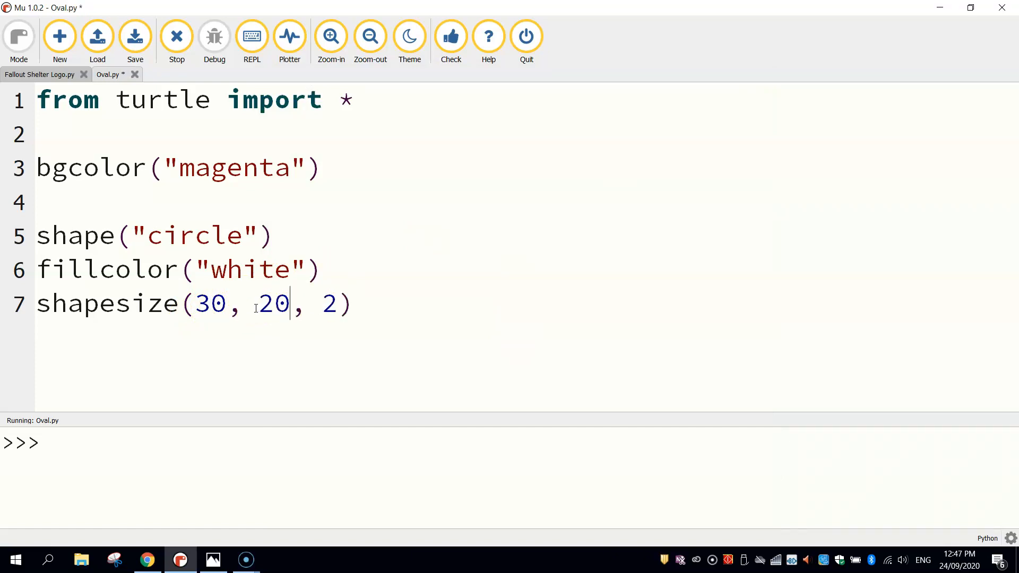
double_click(334, 303)
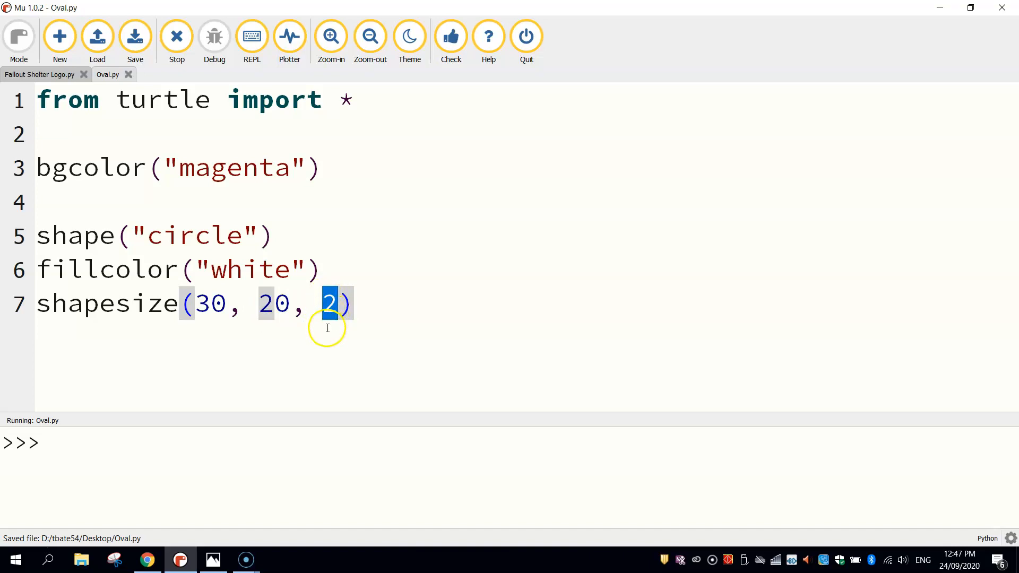
type("5")
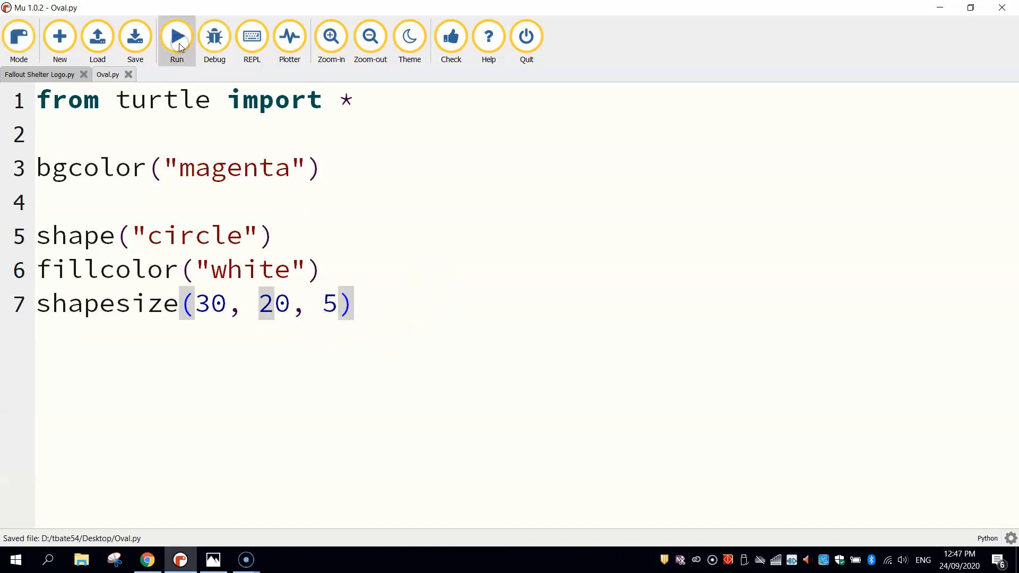
left_click(177, 37)
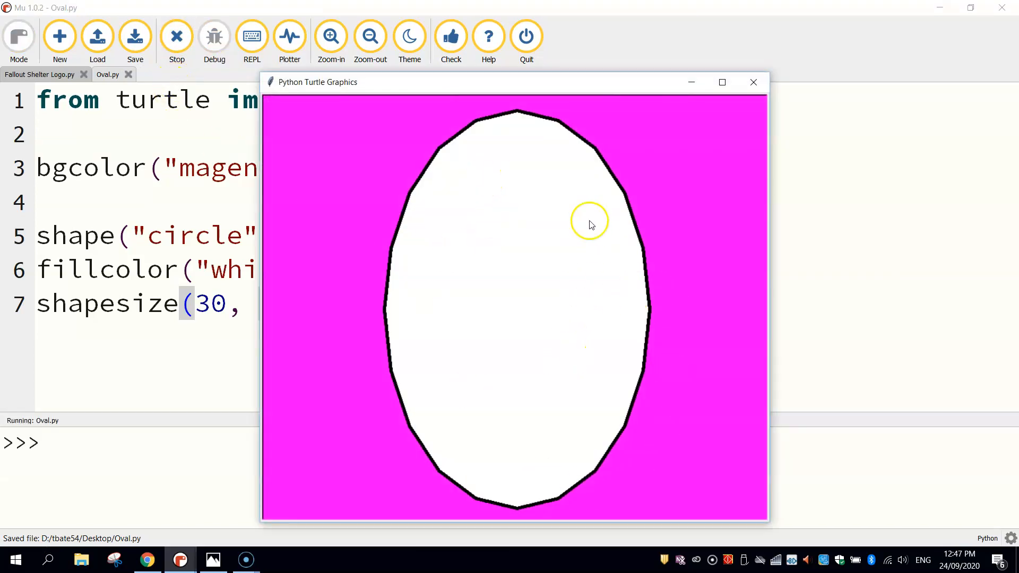
mouse_move(569, 134)
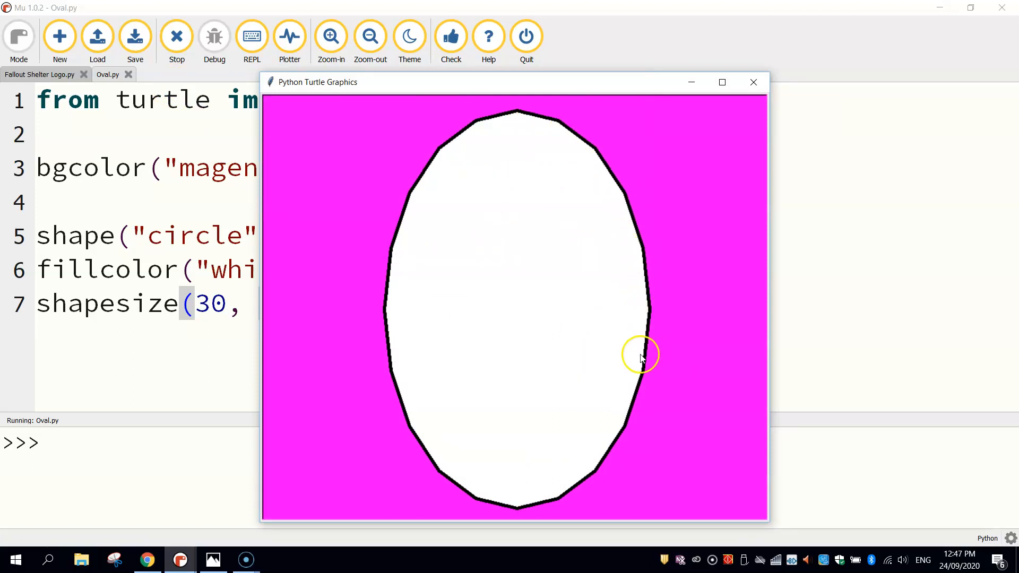
mouse_move(695, 98)
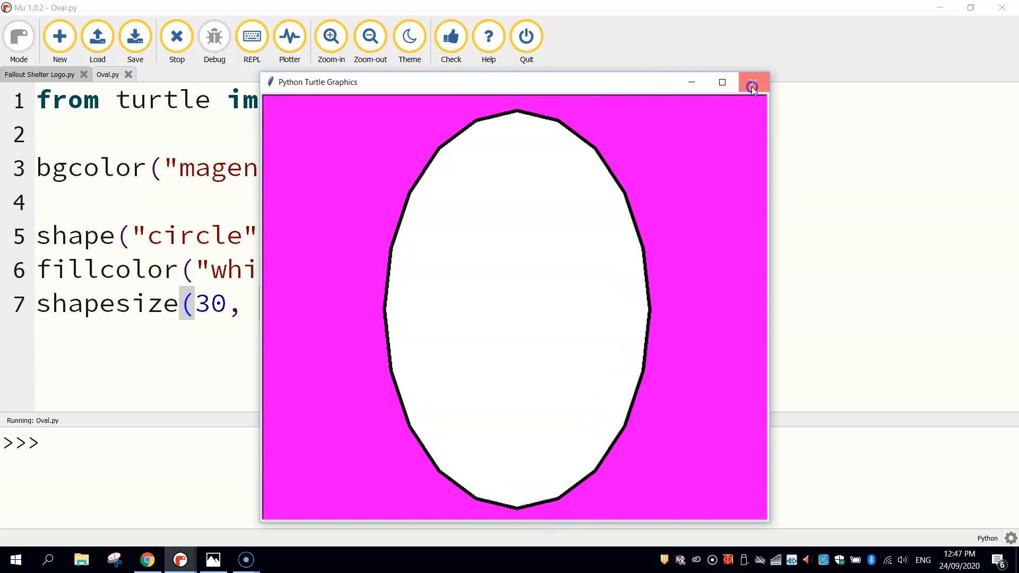
left_click(753, 82)
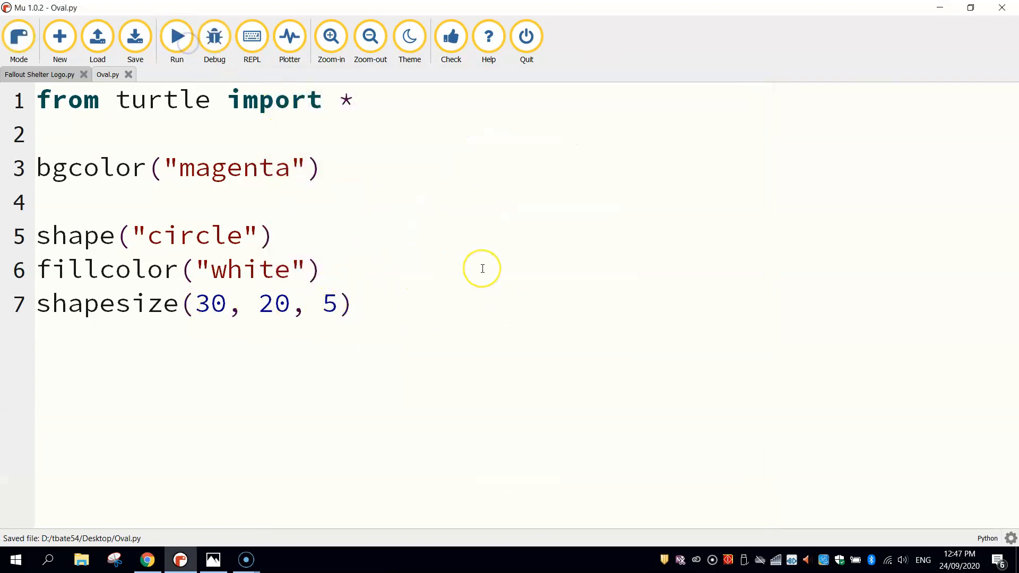
- Append the comment '# (length, width, outline)' after shapesize(30, 20, 5), then select 'white' in fillcolor
type("#")
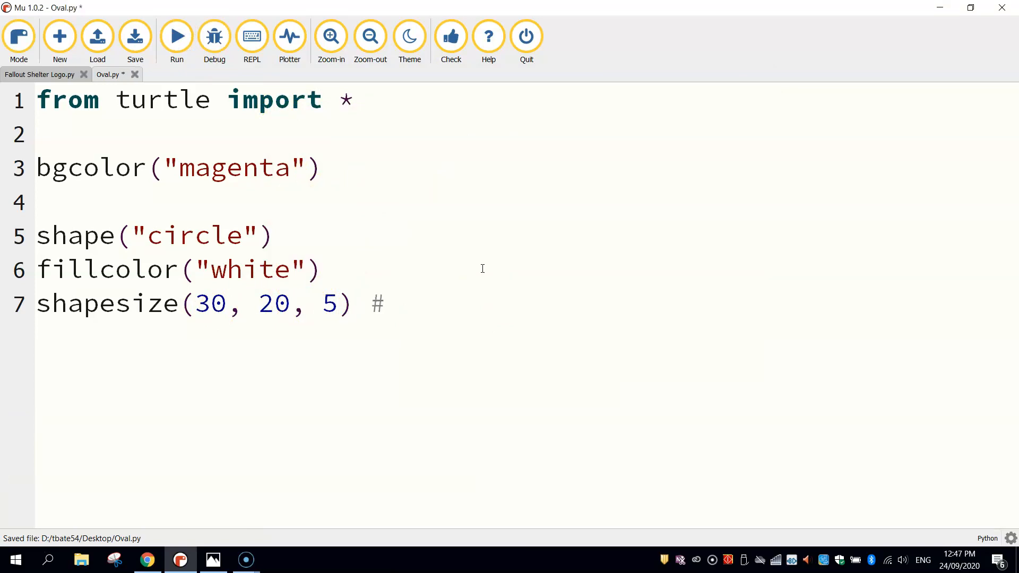
left_click(400, 304)
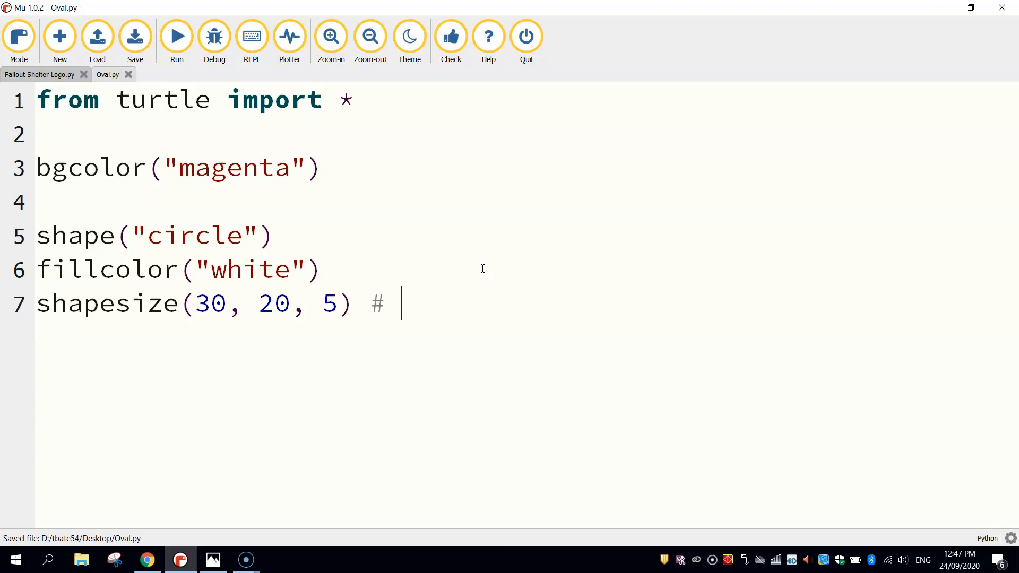
type("len")
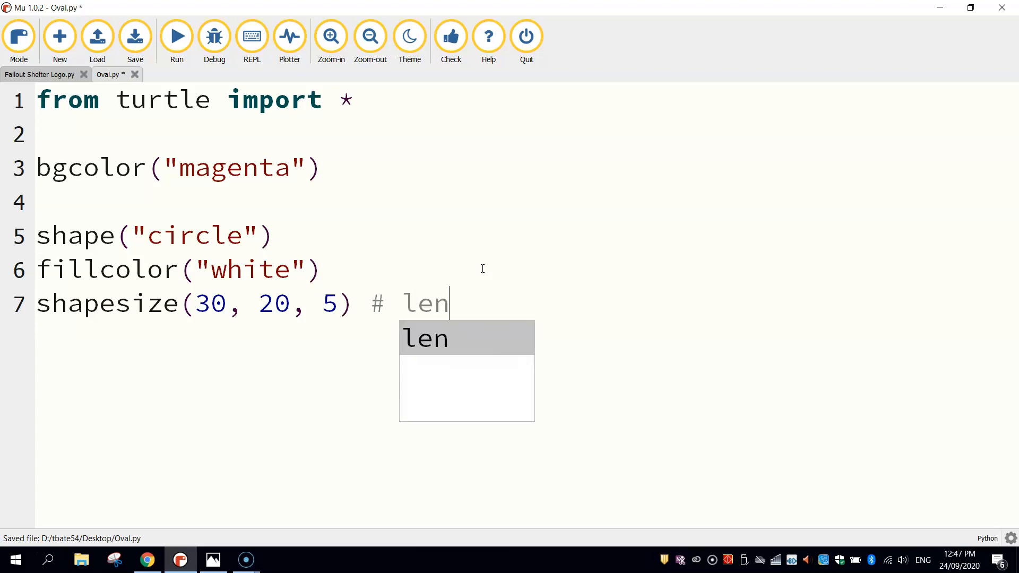
type("gth, width,")
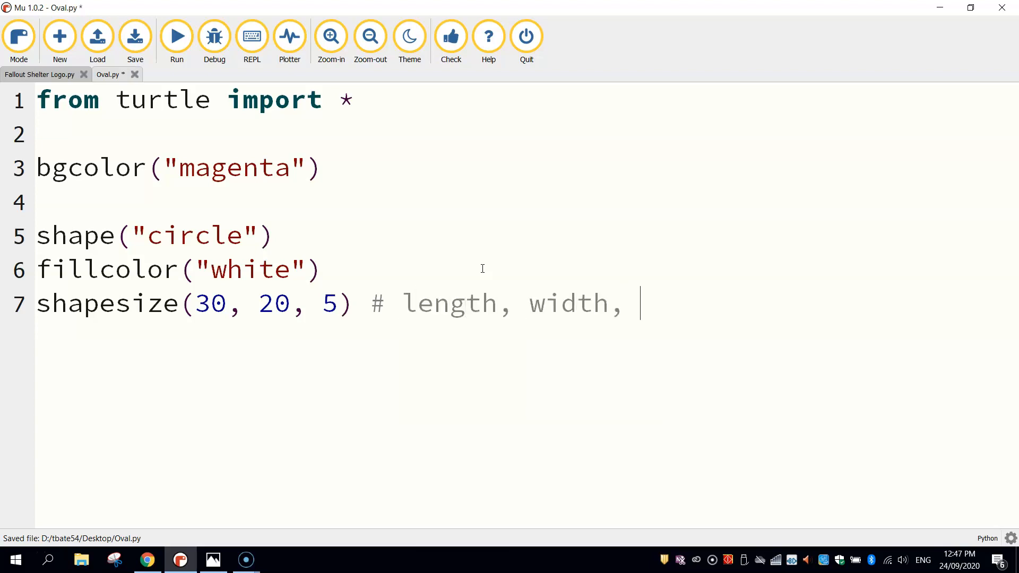
type("outline)")
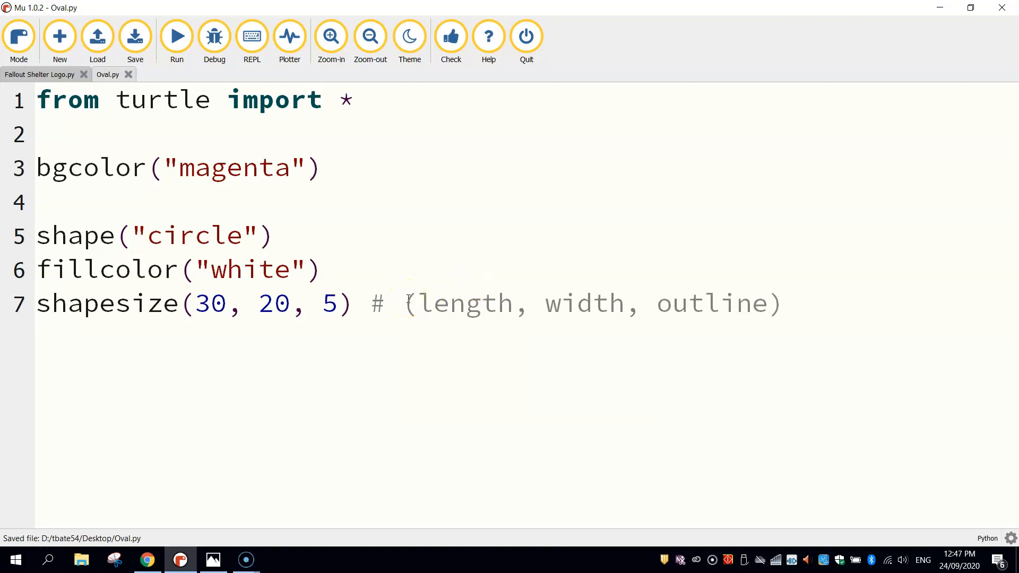
double_click(463, 303)
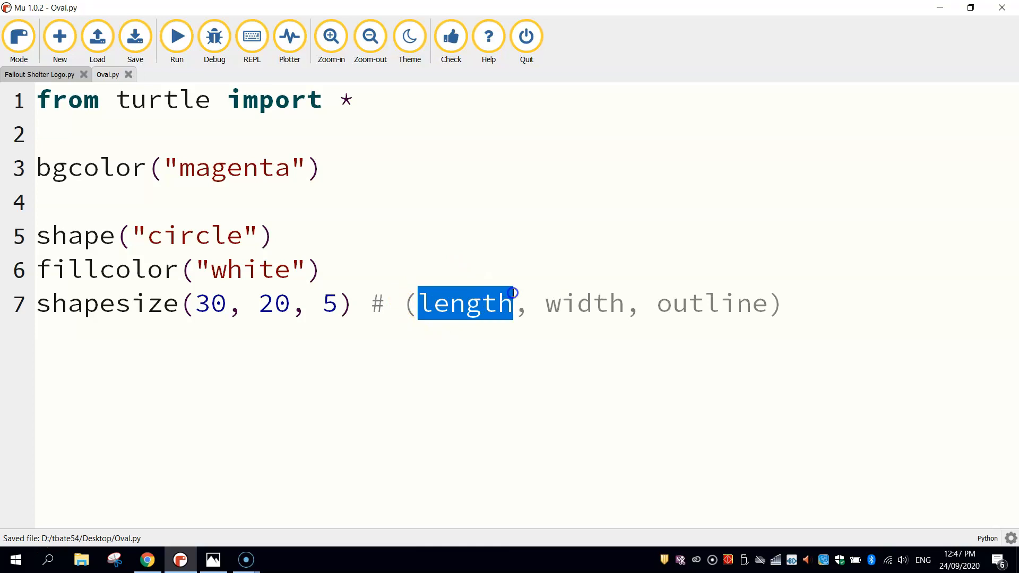
double_click(583, 302)
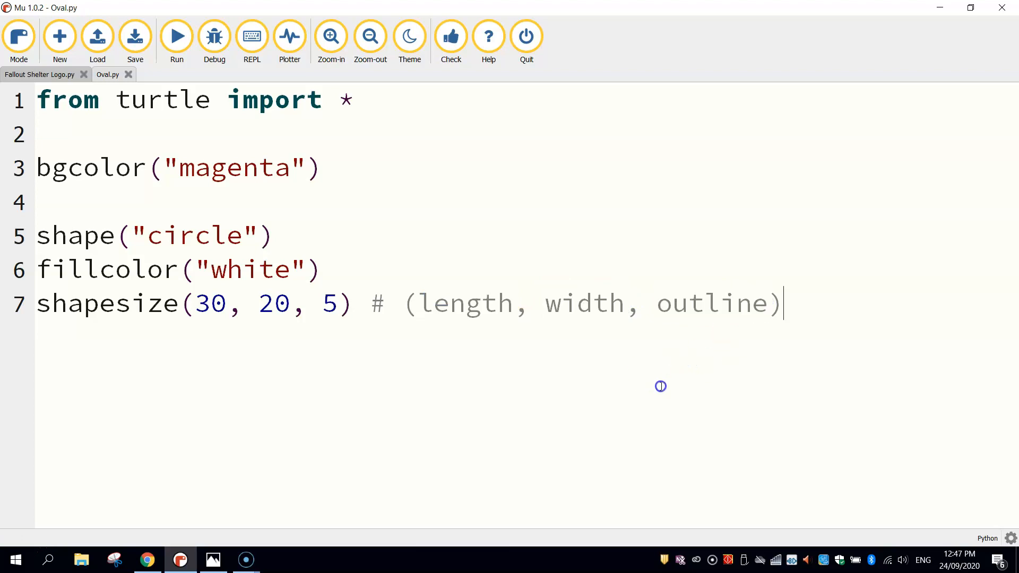
double_click(251, 268)
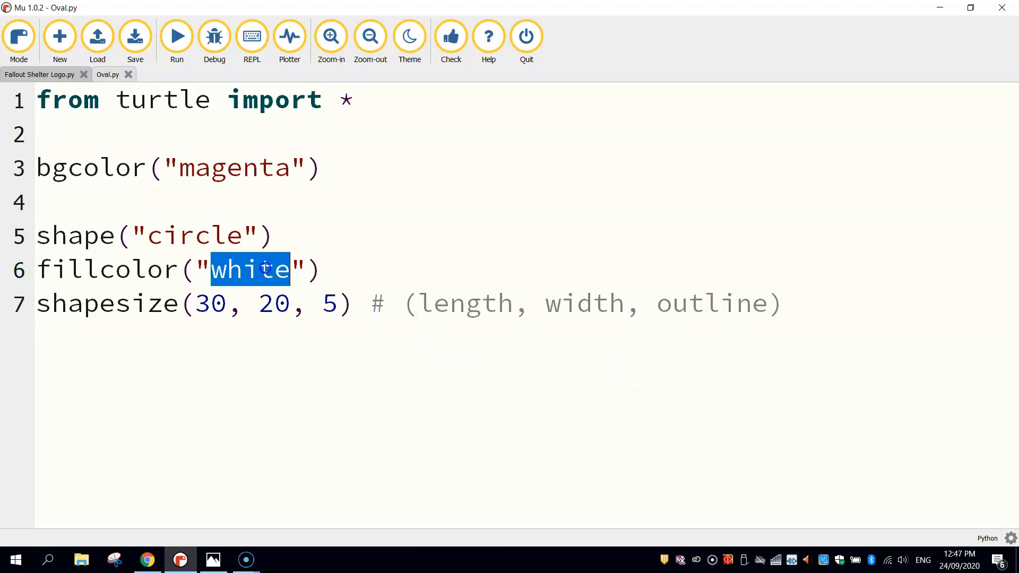
- Replace the fill colour with yellow and run to show the yellow oval on magenta
type("yellow")
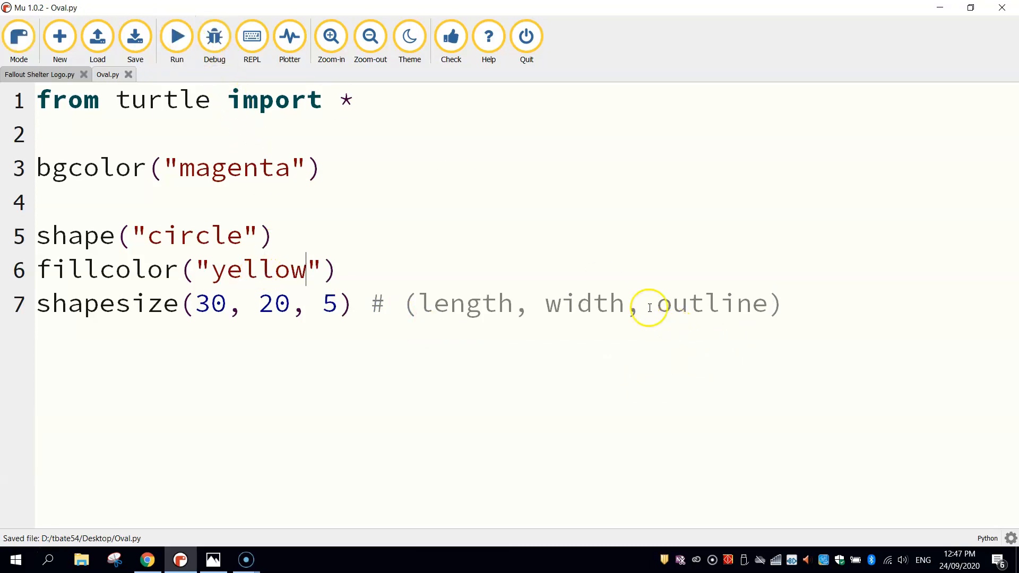
left_click(176, 36)
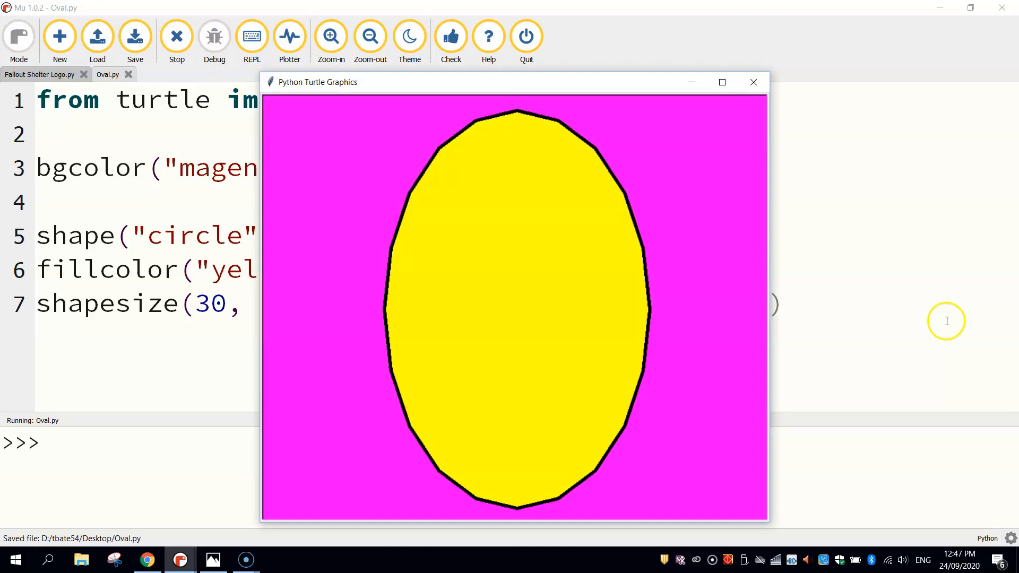